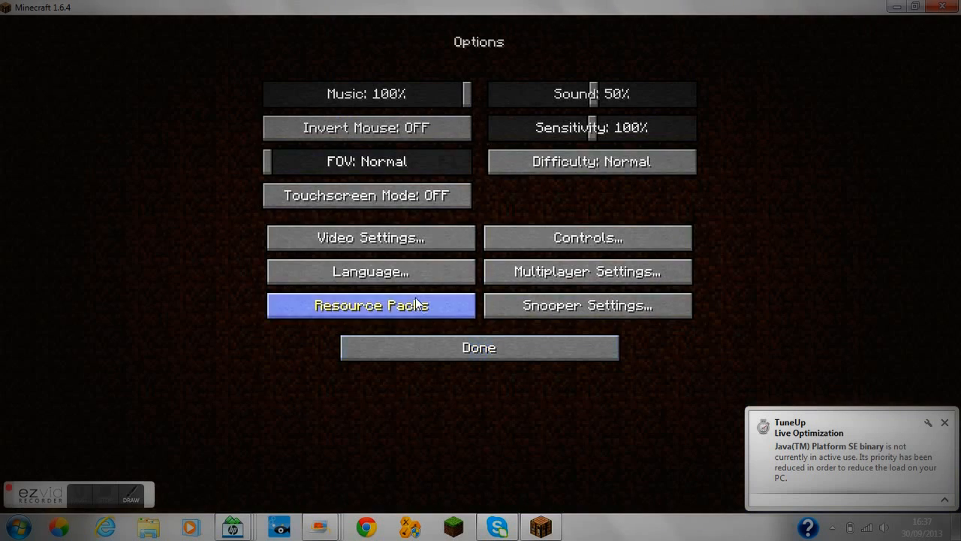
Turn Fullscreen off in Video Settings and return to the title screen
{"action": "left_click", "coordinate": [369, 238]}
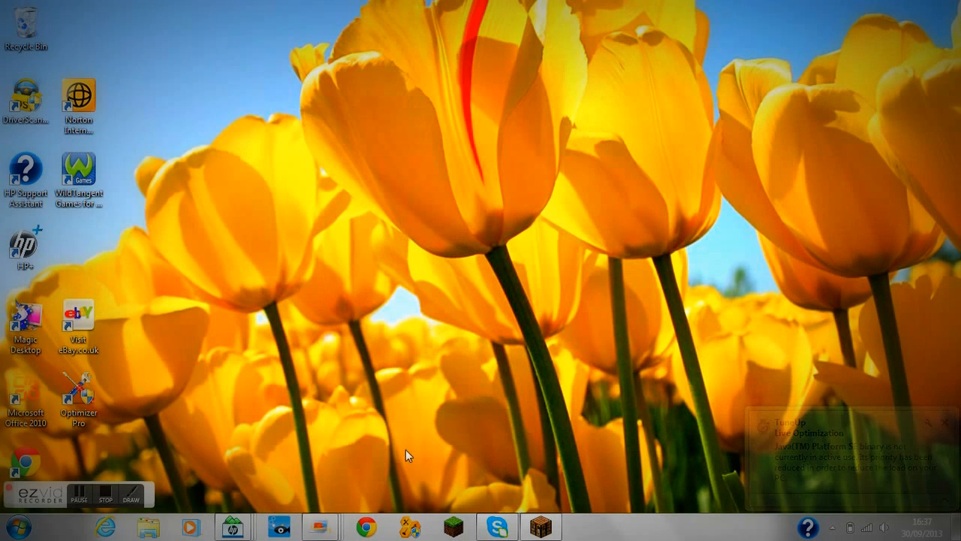
{"action": "mouse_move", "coordinate": [382, 295]}
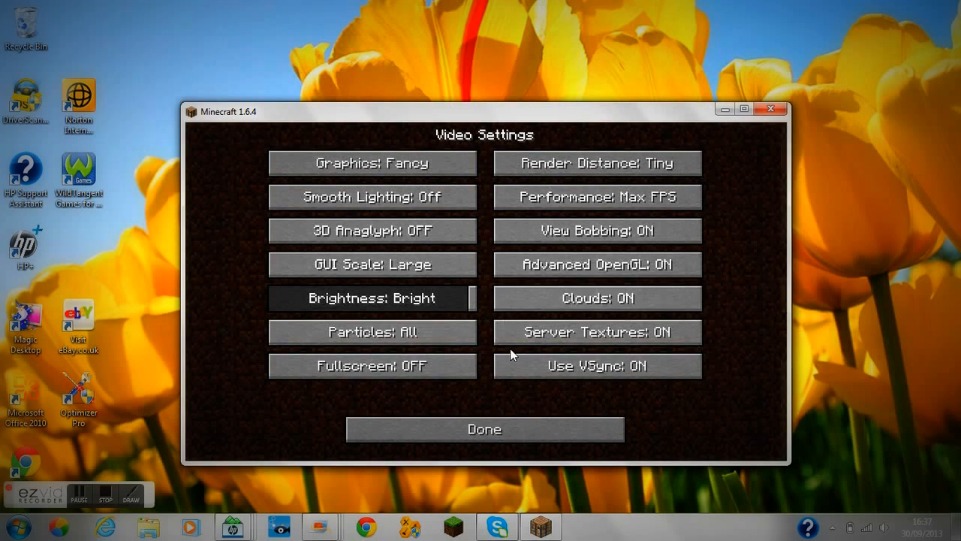
{"action": "left_click", "coordinate": [483, 429]}
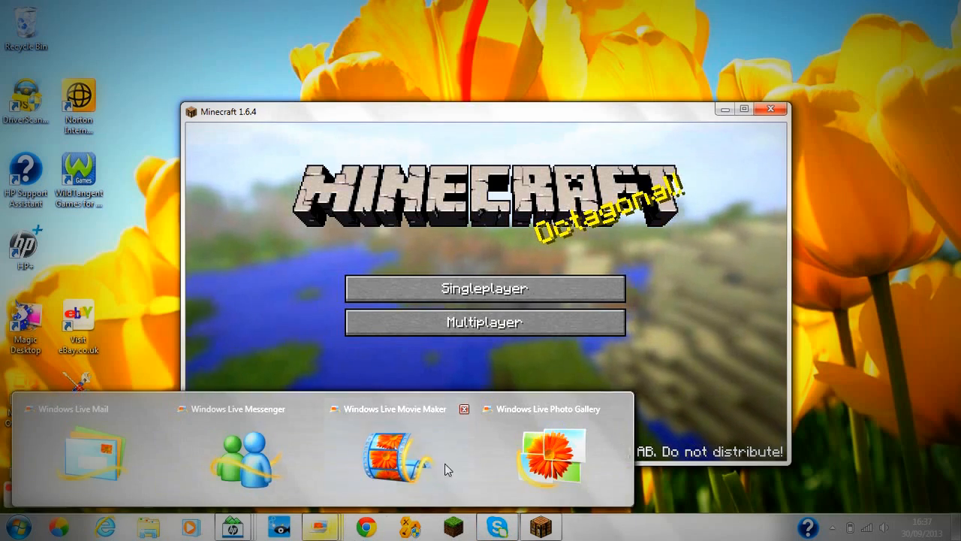
Browse the singleplayer world list with saves like Creative, Amazing and RARE
{"action": "left_click", "coordinate": [484, 289]}
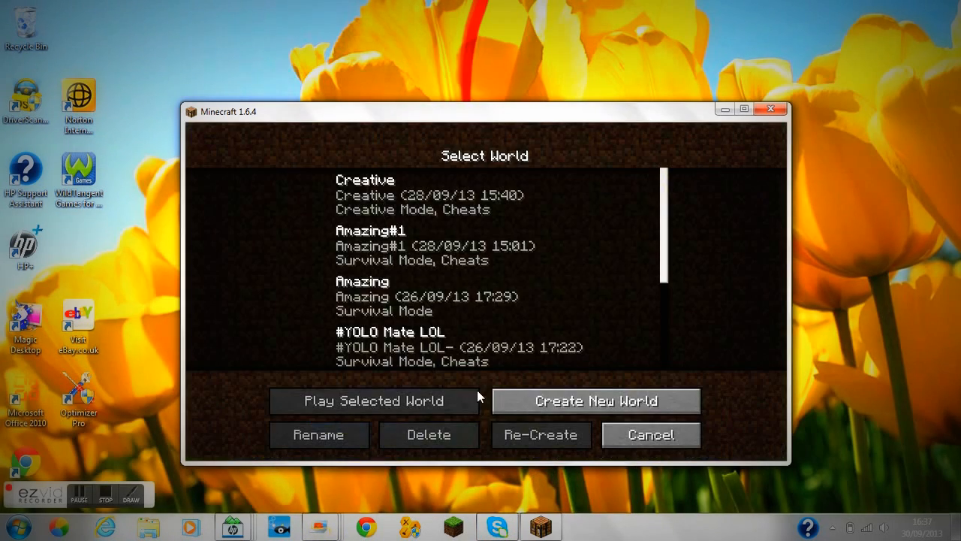
{"action": "scroll", "scroll_direction": "down", "scroll_amount": 3}
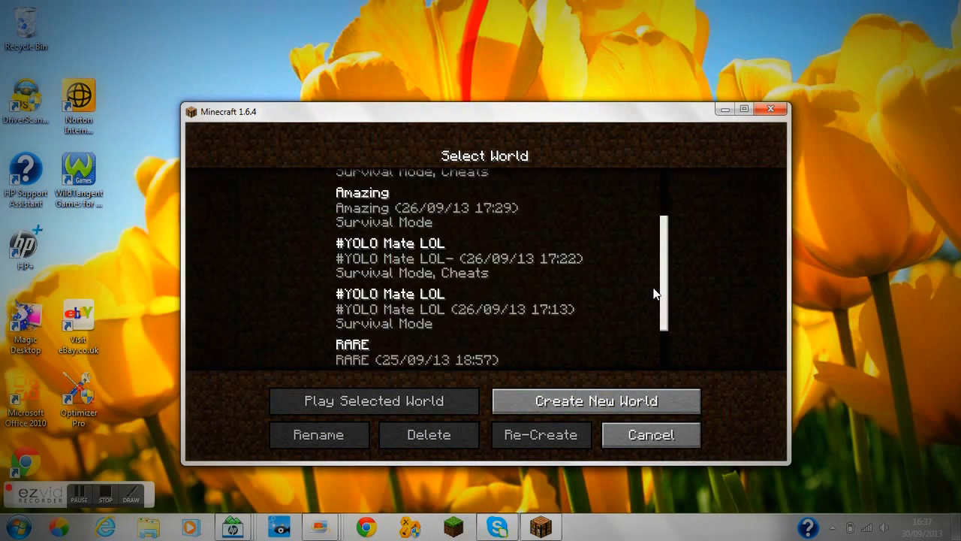
{"action": "scroll", "scroll_direction": "up", "scroll_amount": 3}
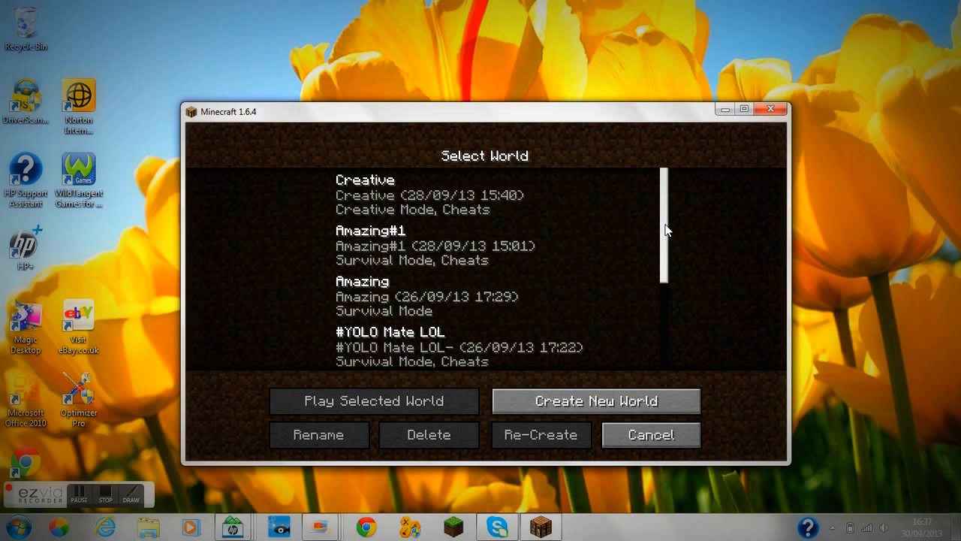
{"action": "mouse_move", "coordinate": [652, 436]}
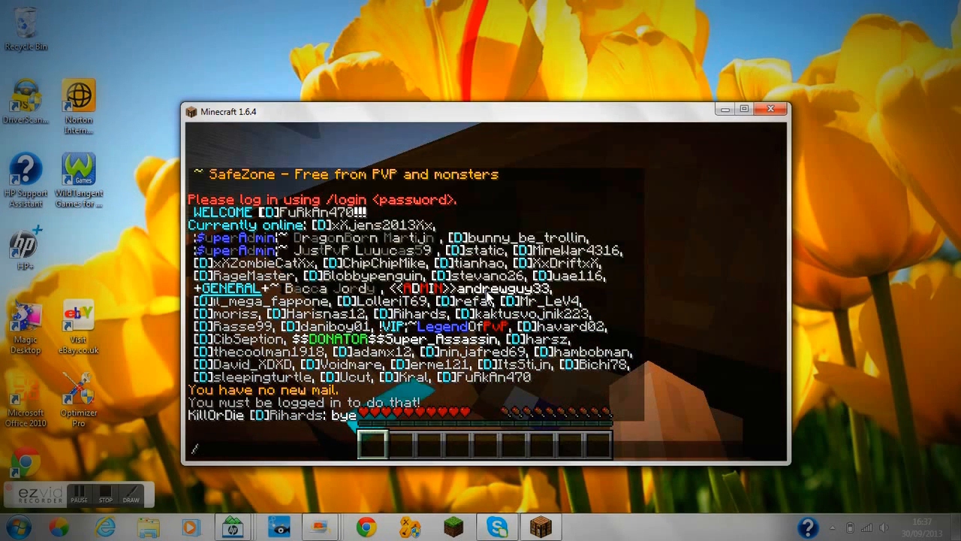
Start typing /login in chat, then leave via the Game menu as the server kicks for slow login
{"action": "type", "text": "/login"}
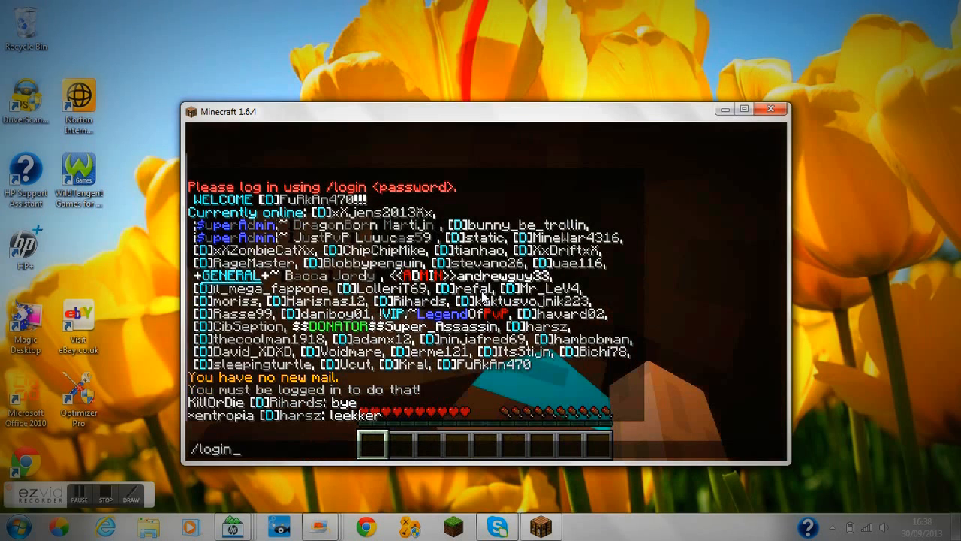
{"action": "key", "text": "Escape"}
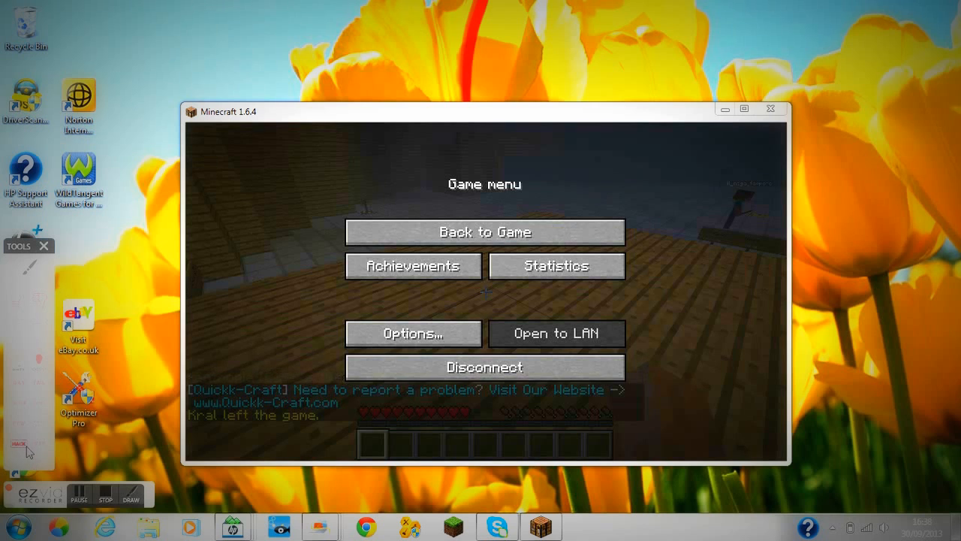
{"action": "left_click", "coordinate": [483, 366]}
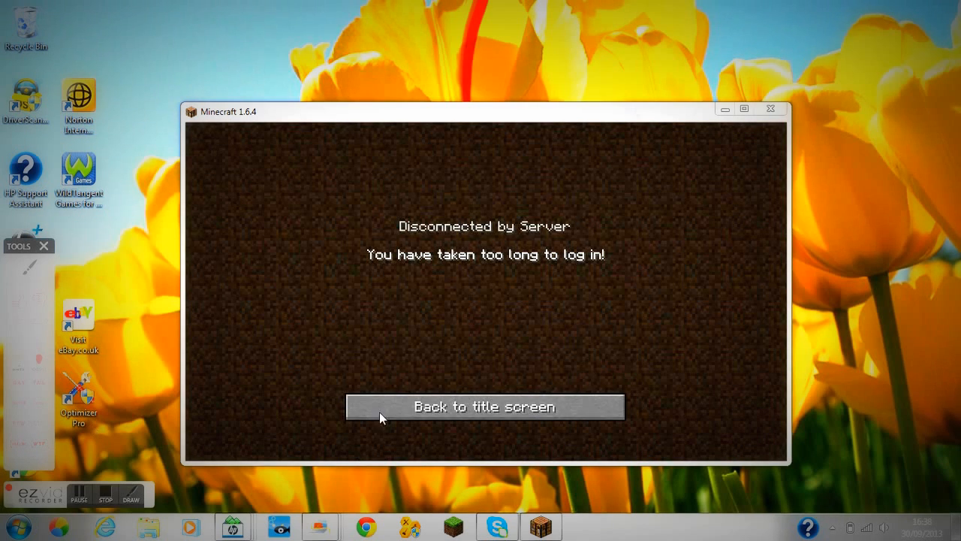
Return to the title screen and go to the Multiplayer server list
{"action": "left_click", "coordinate": [484, 406]}
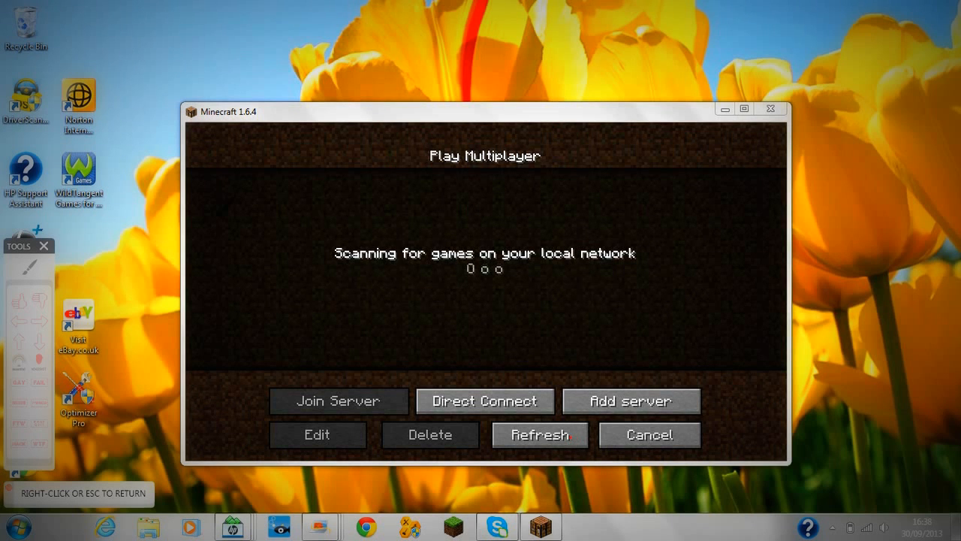
{"action": "left_click_drag", "start_coordinate": [355, 283], "coordinate": [435, 303]}
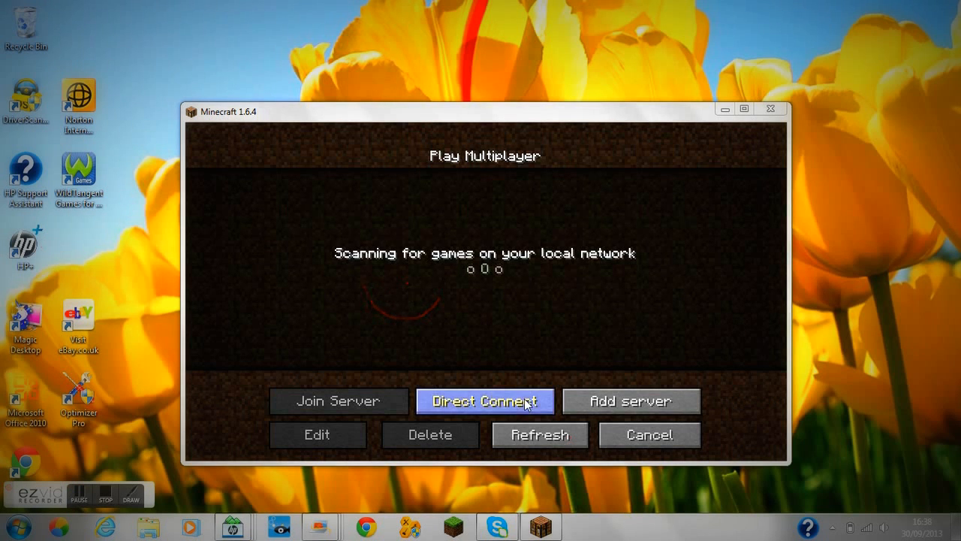
Direct Connect to server address Mc.Twisted-Gamers.net and join it
{"action": "left_click", "coordinate": [483, 399]}
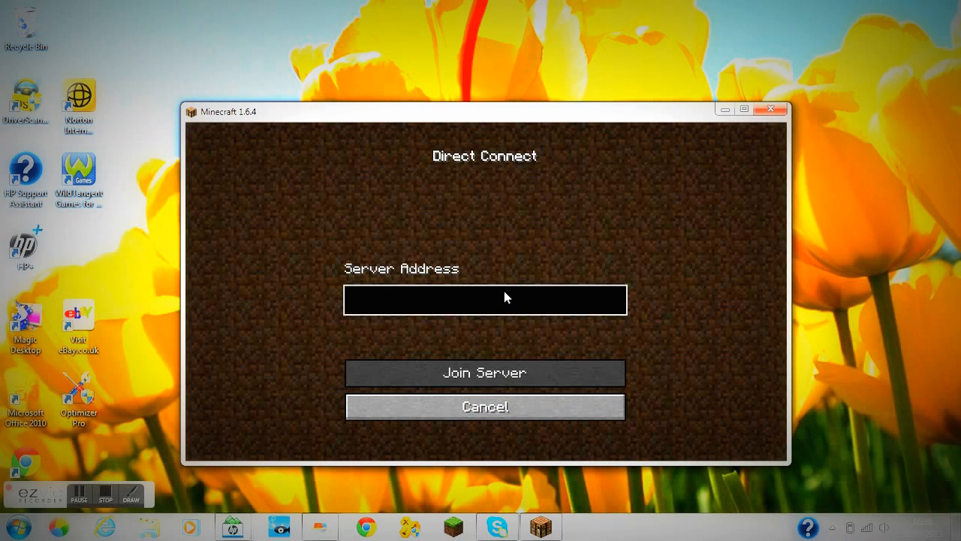
{"action": "type", "text": "Mc"}
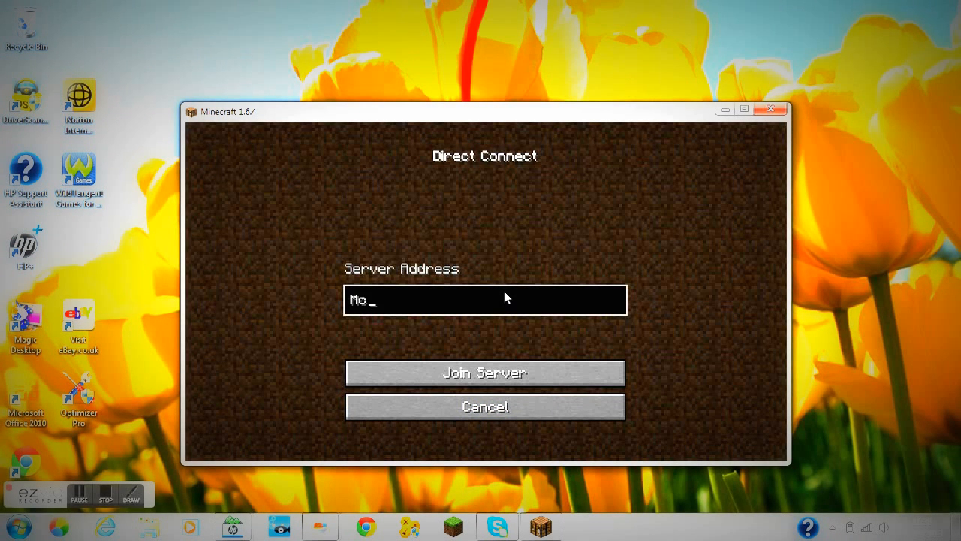
{"action": "type", "text": "."}
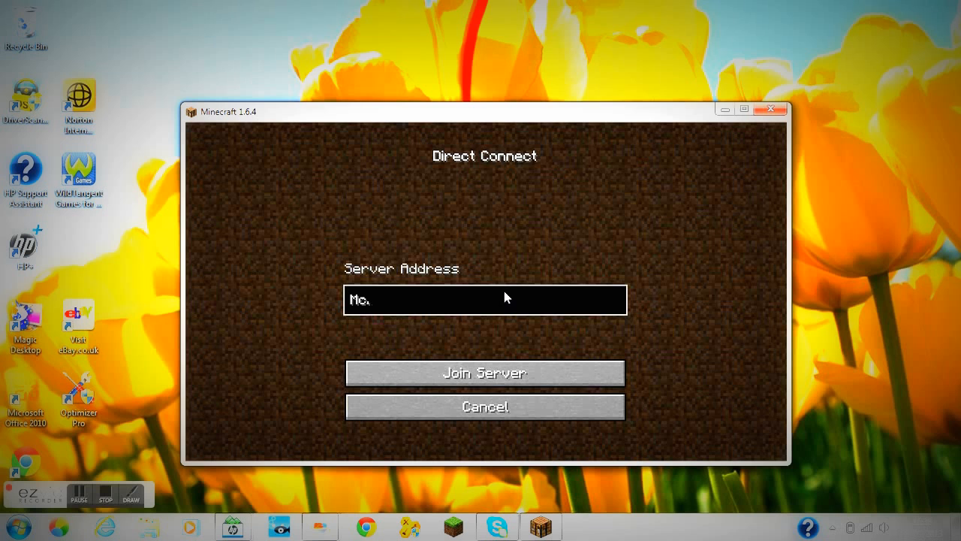
{"action": "type", "text": "Twisted"}
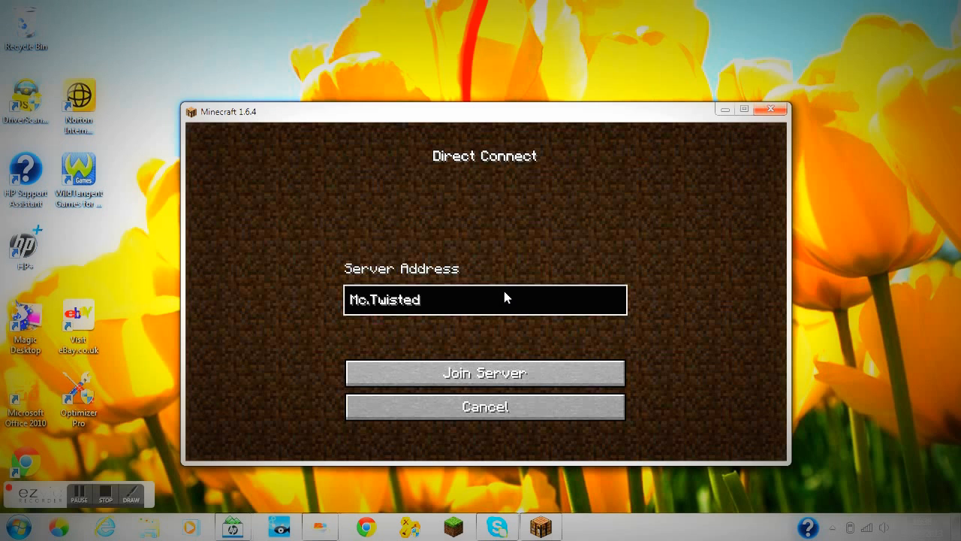
{"action": "type", "text": "-"}
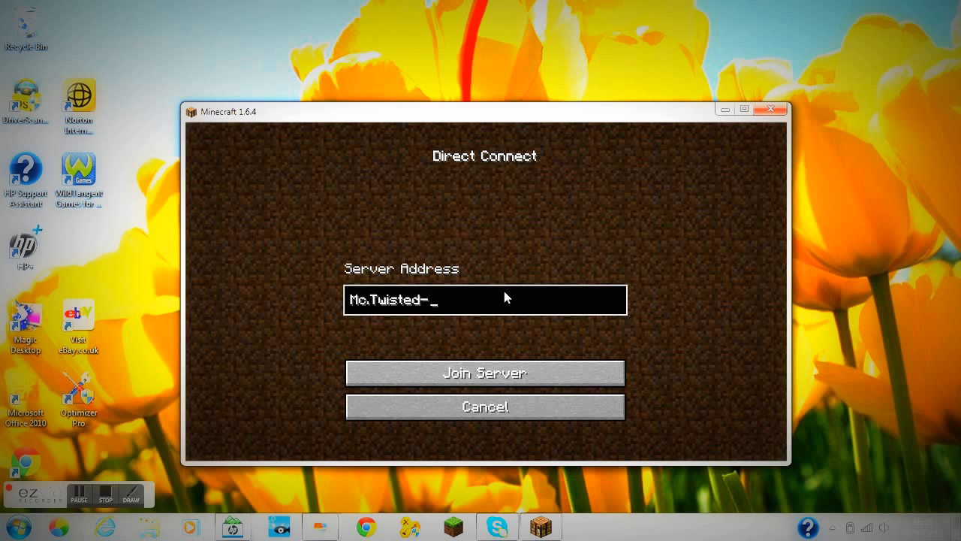
{"action": "type", "text": "Gamers"}
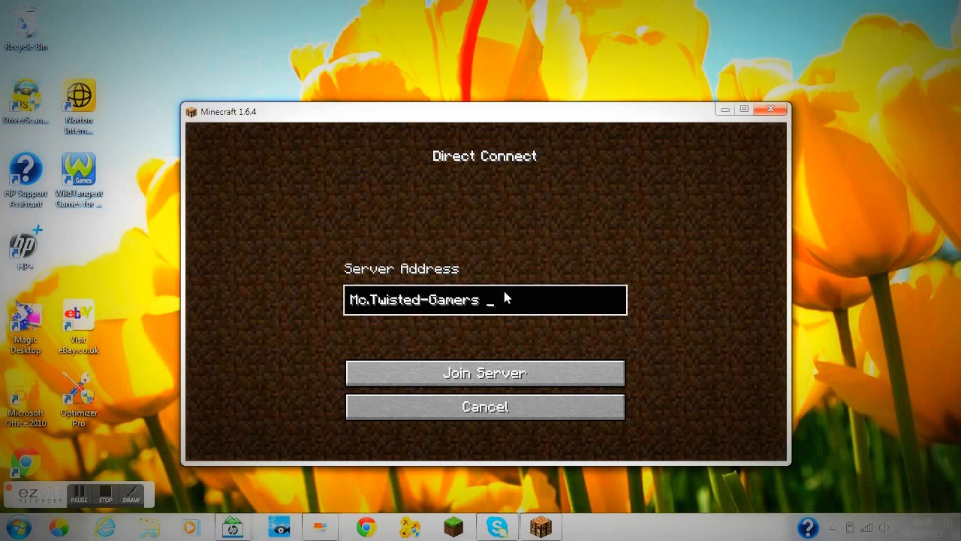
{"action": "type", "text": "."}
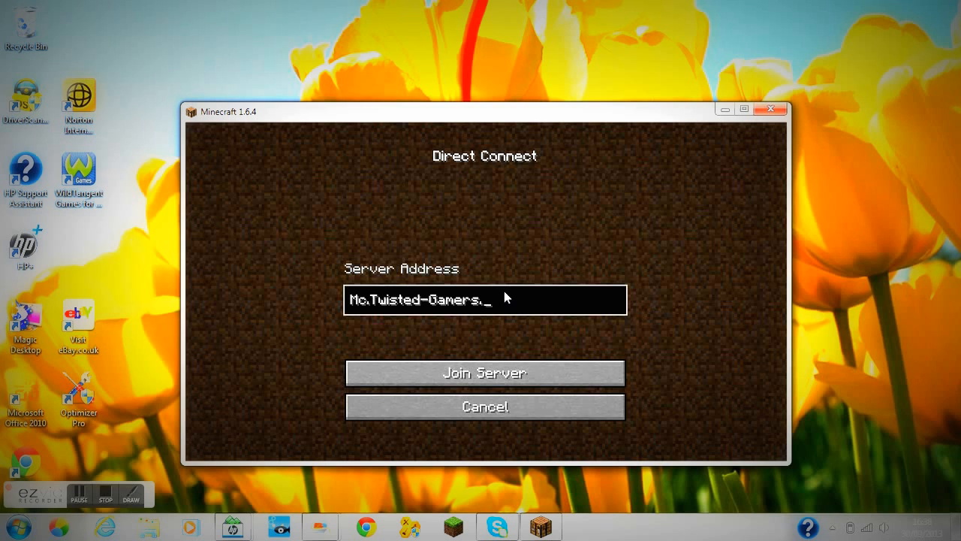
{"action": "type", "text": "net"}
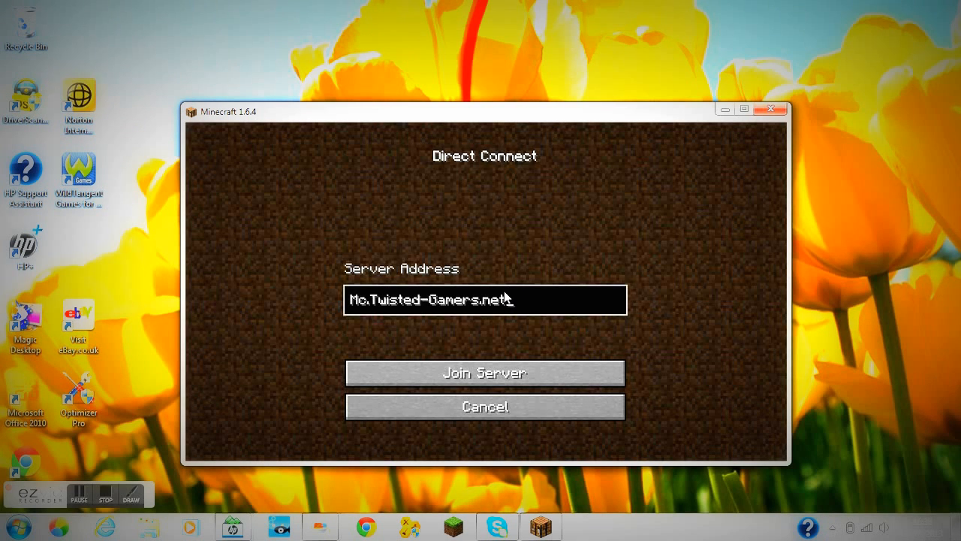
{"action": "left_click", "coordinate": [485, 372]}
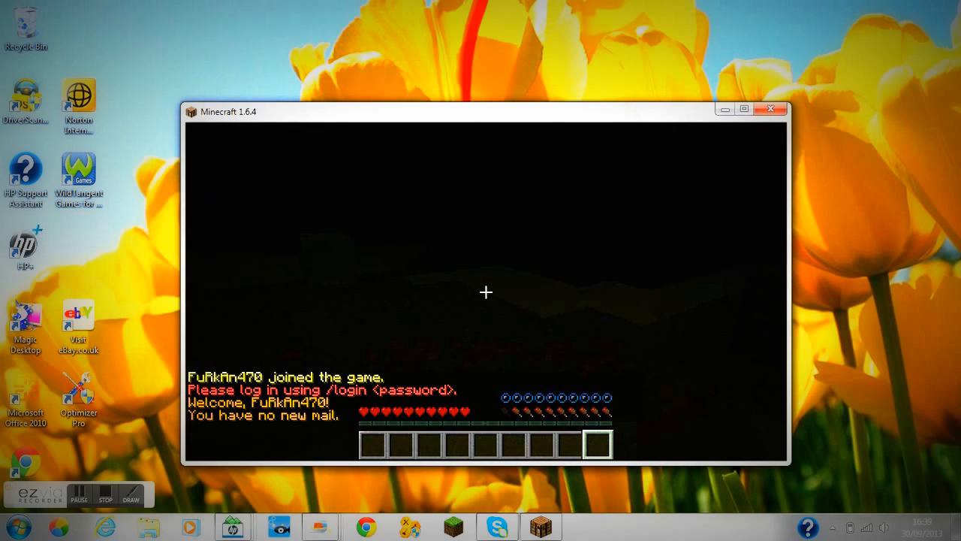
Begin the /login < command in the server chat
{"action": "type", "text": "/login"}
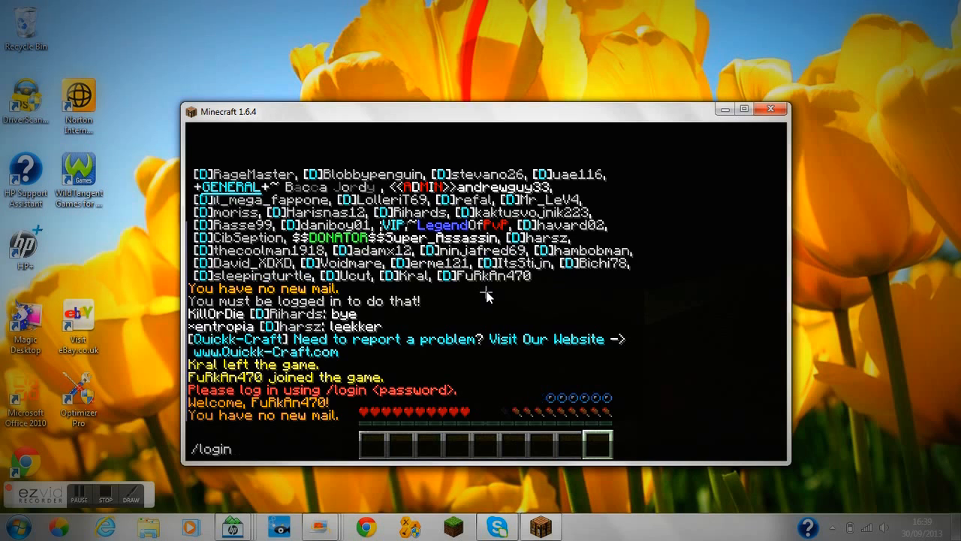
{"action": "type", "text": "<"}
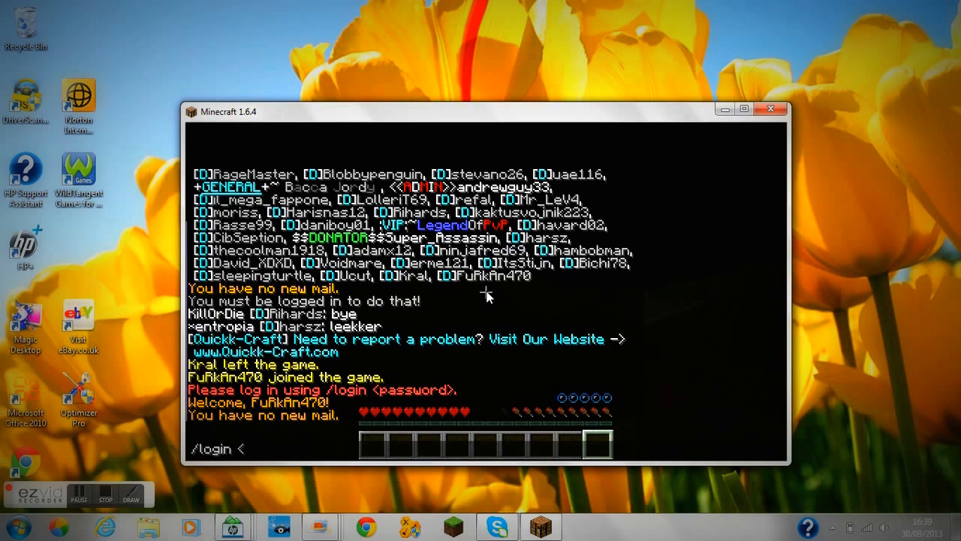